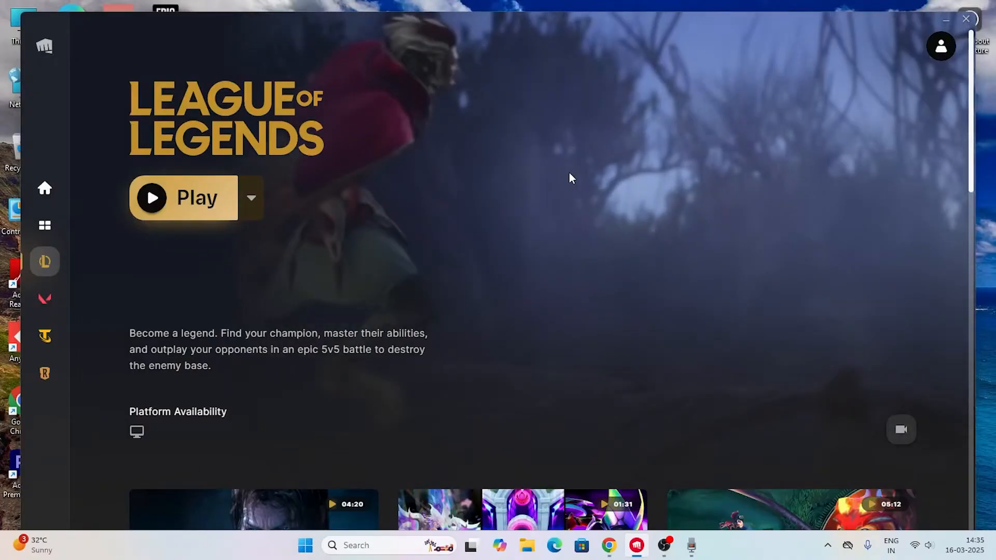
pyautogui.moveTo(353, 203)
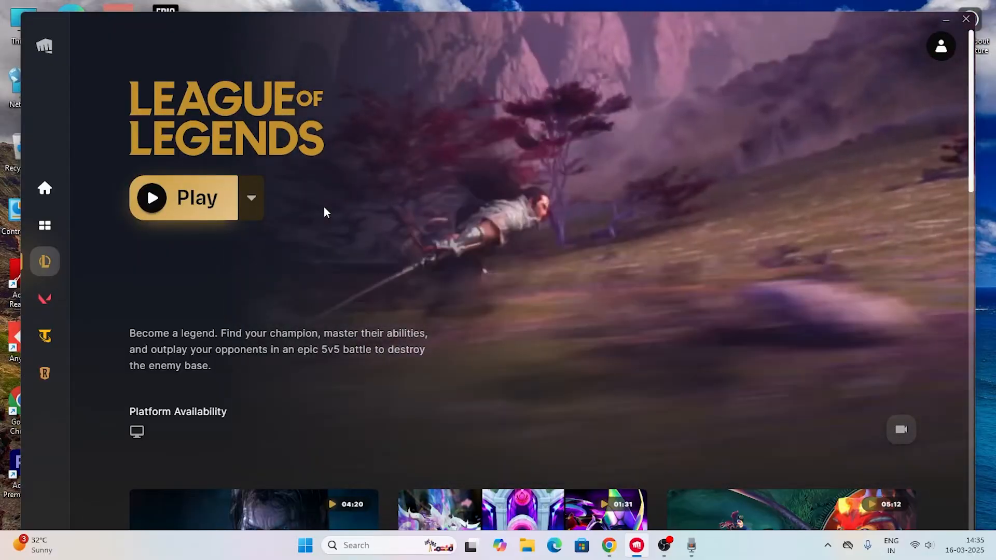
# Reach the desktop and bring up the League of Legends shortcut's Properties window.
pyautogui.click(966, 20)
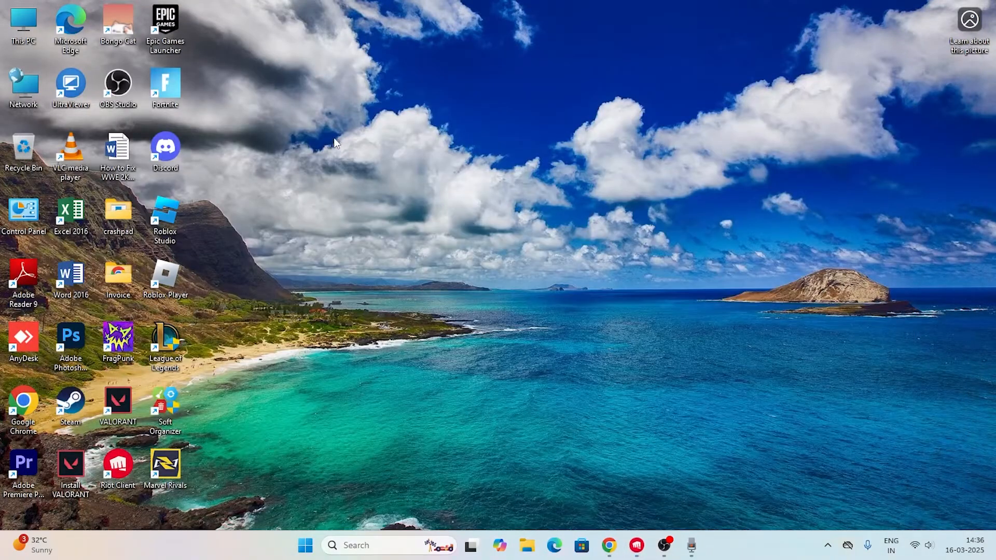
pyautogui.moveTo(188, 348)
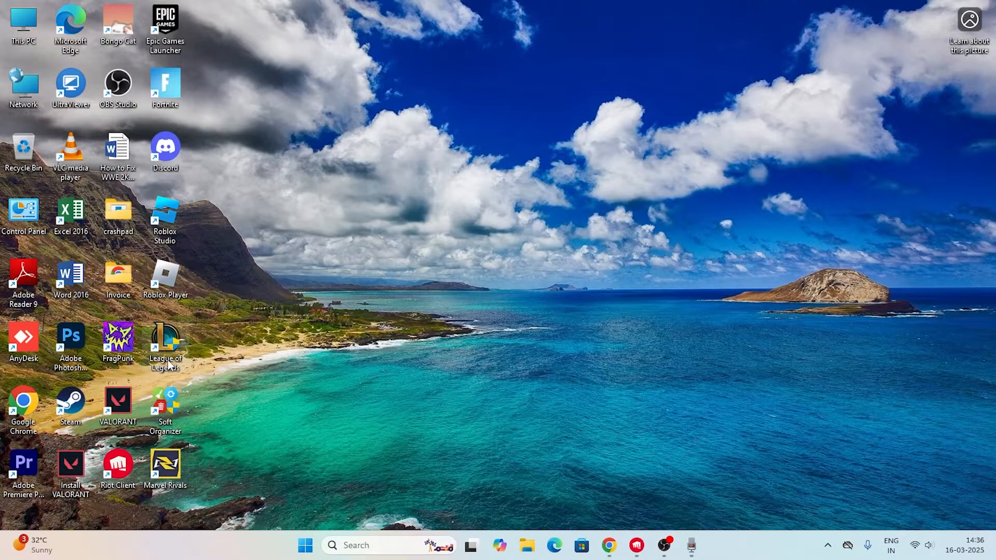
pyautogui.rightClick(165, 22)
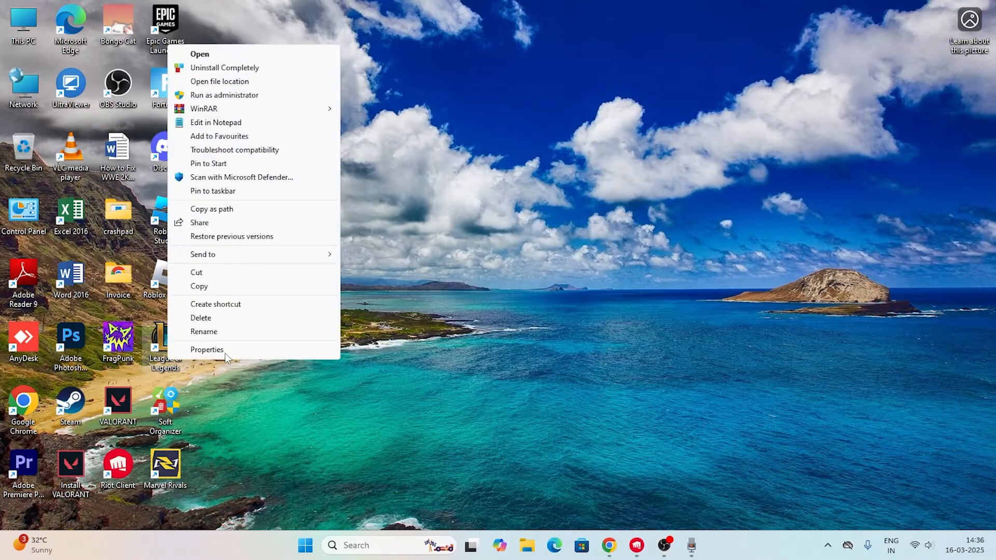
pyautogui.click(207, 350)
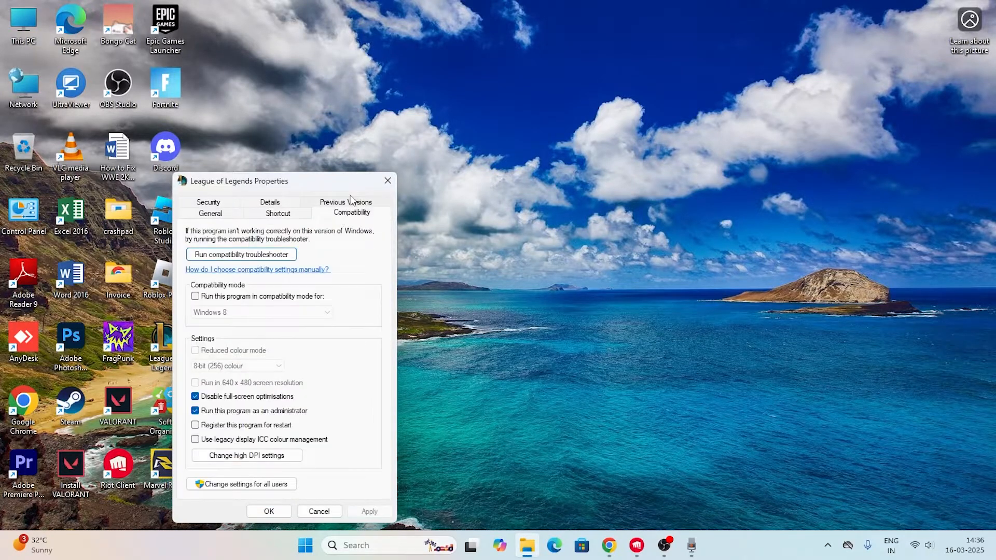
pyautogui.moveTo(239, 180); pyautogui.dragTo(309, 50)
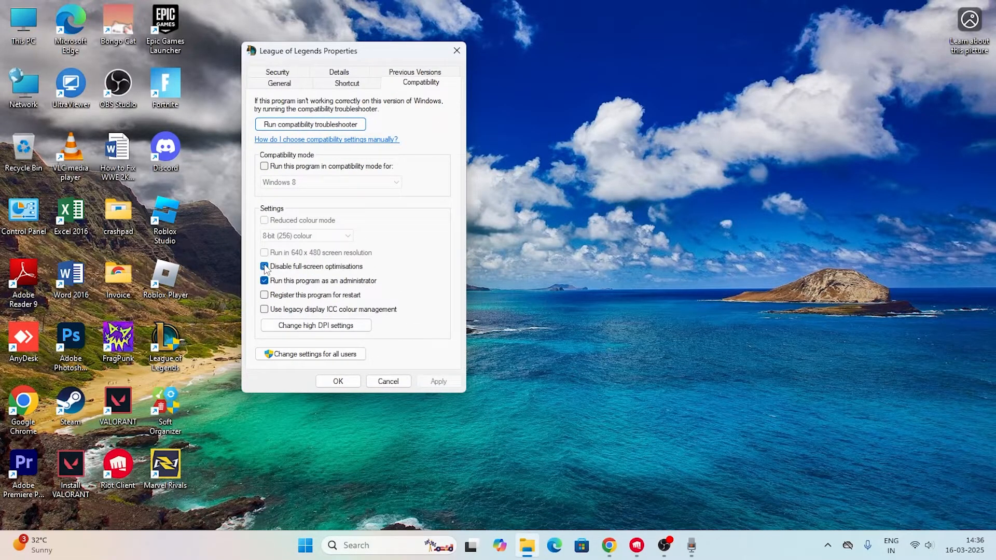
# On Compatibility, enable Disable full-screen optimisations and Run as administrator, then apply and confirm.
pyautogui.click(264, 267)
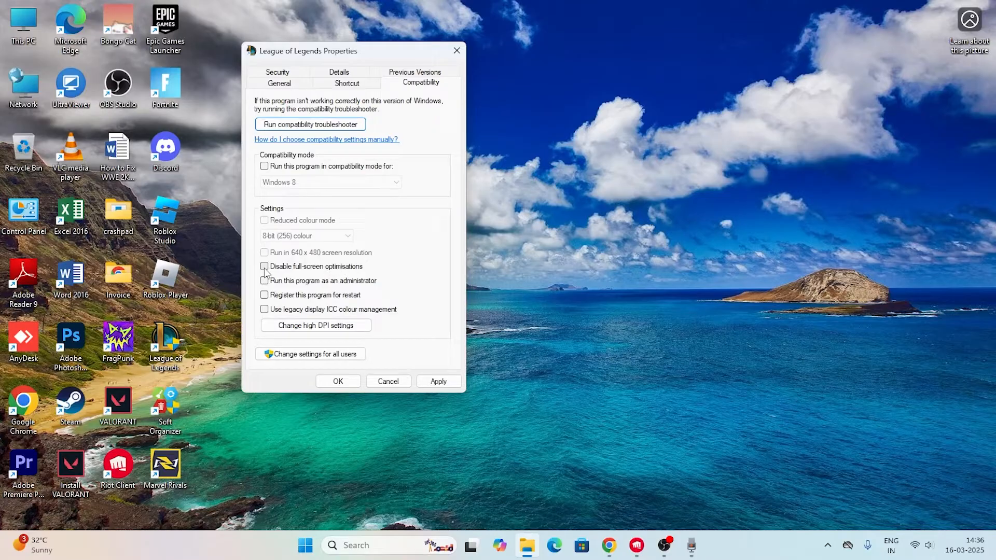
pyautogui.click(265, 266)
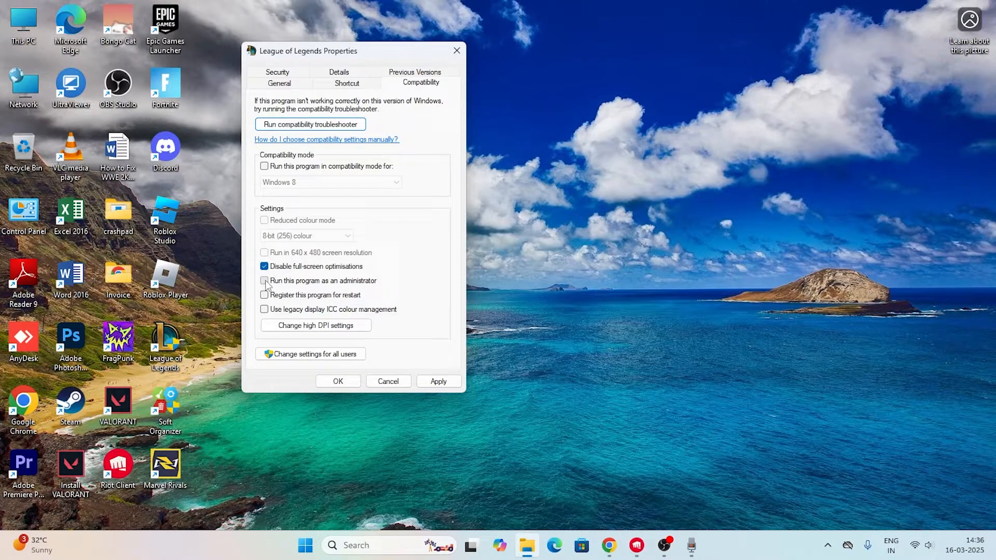
pyautogui.click(265, 280)
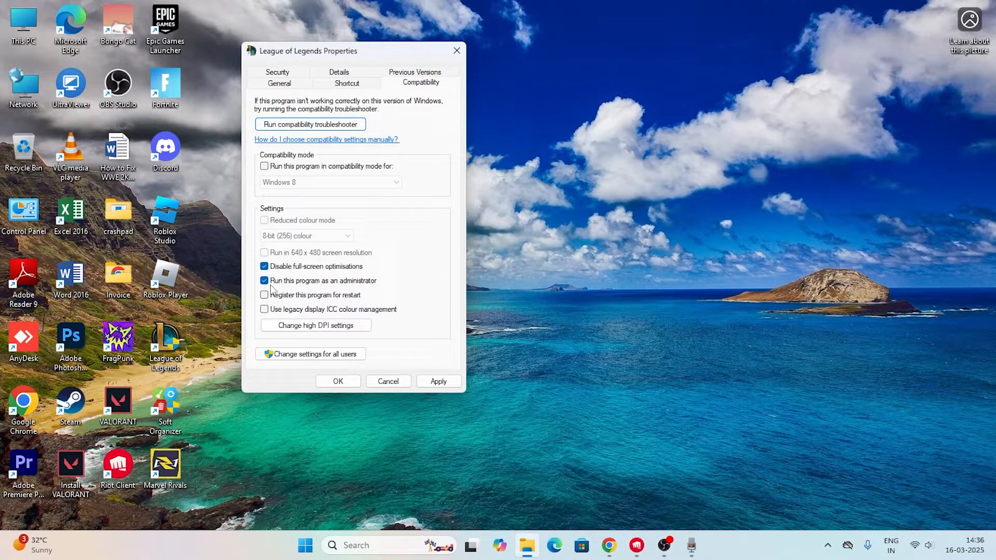
pyautogui.click(265, 280)
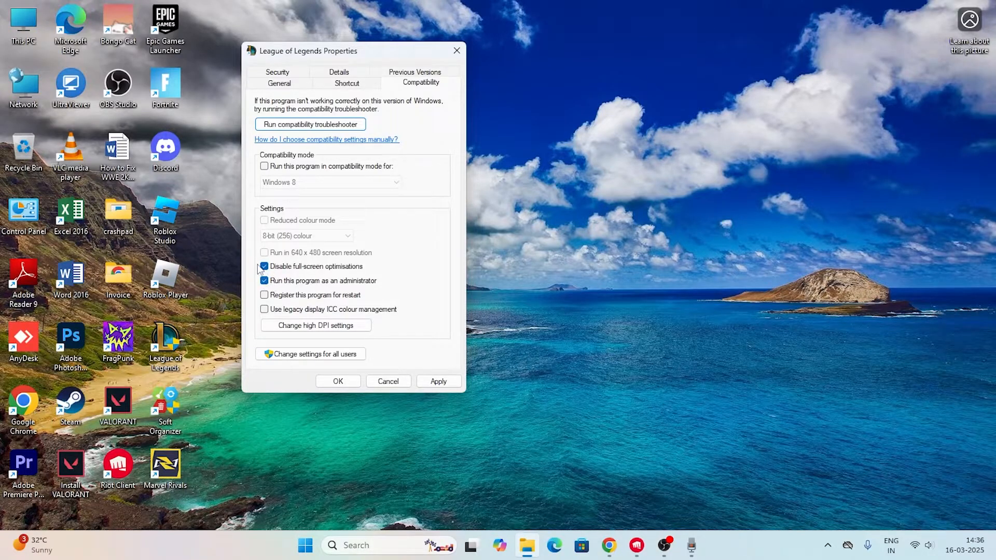
pyautogui.click(264, 281)
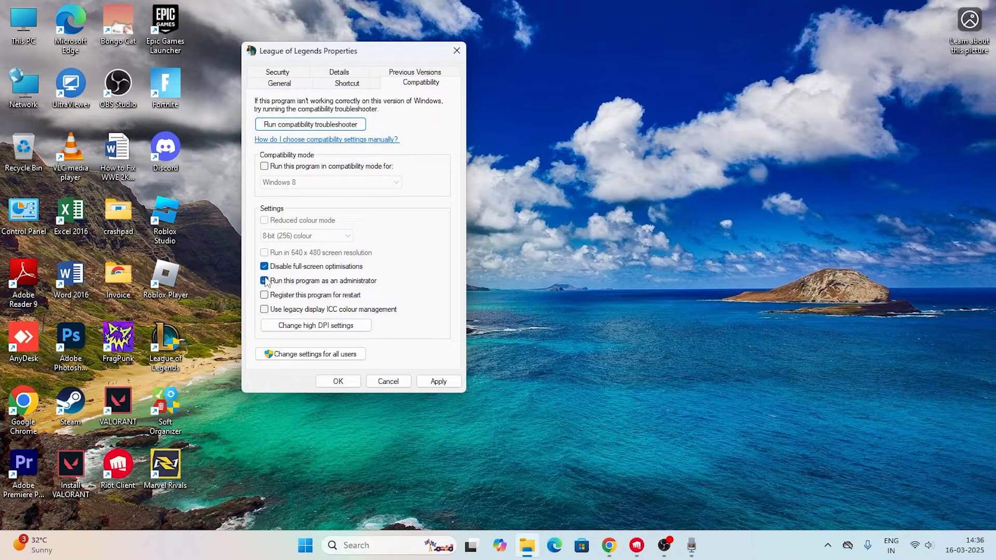
pyautogui.click(264, 280)
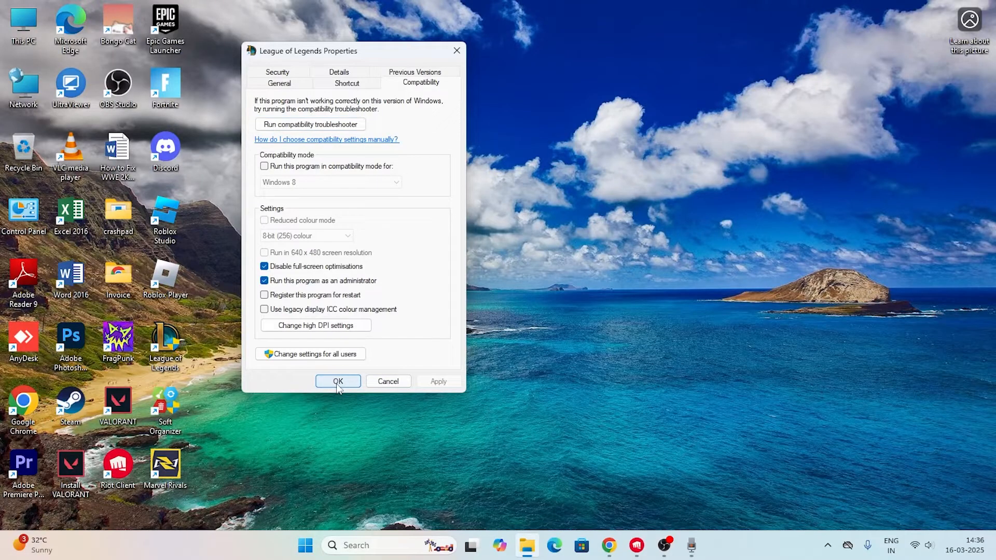
pyautogui.click(337, 381)
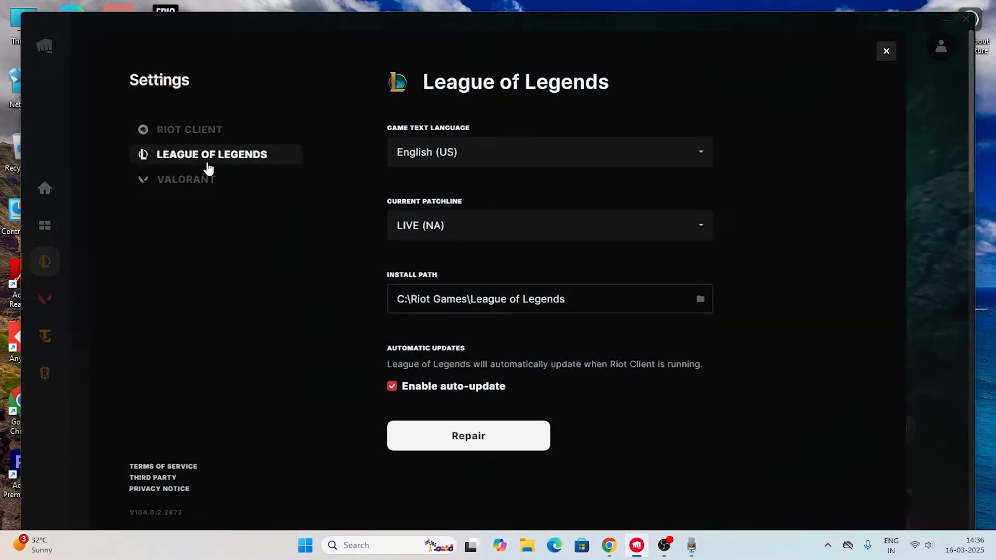
pyautogui.moveTo(468, 435)
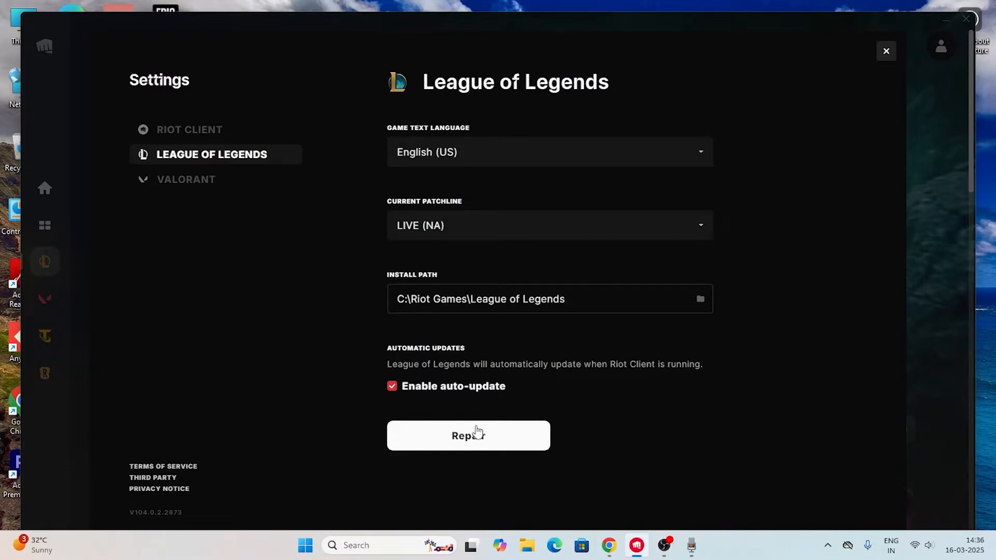
# Run the League of Legends file repair to completion and dismiss the success message.
pyautogui.click(468, 436)
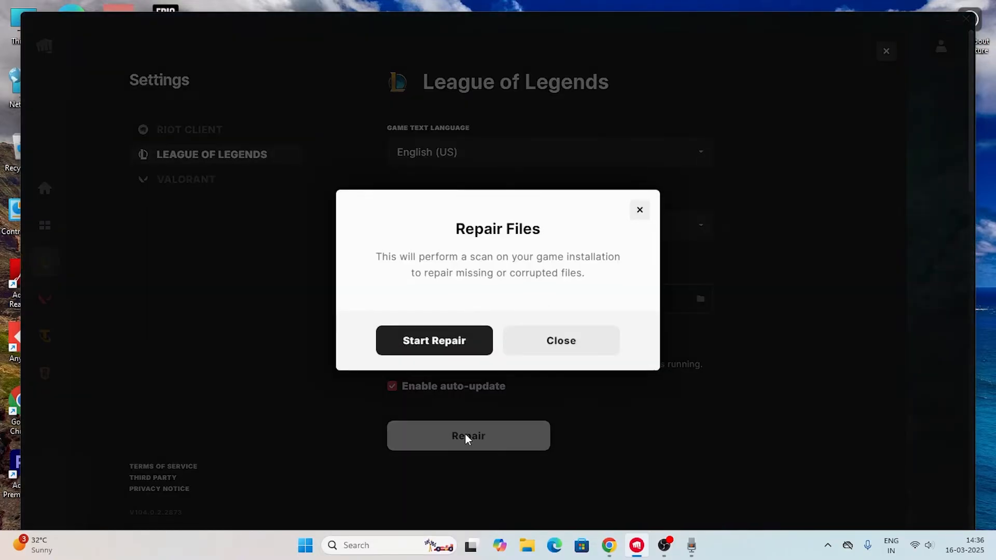
pyautogui.moveTo(537, 301)
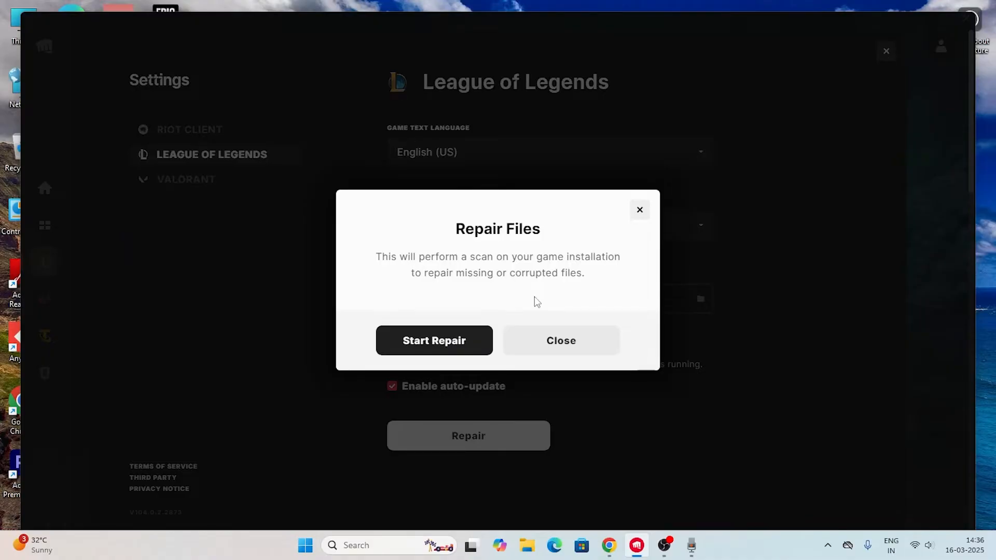
pyautogui.click(433, 340)
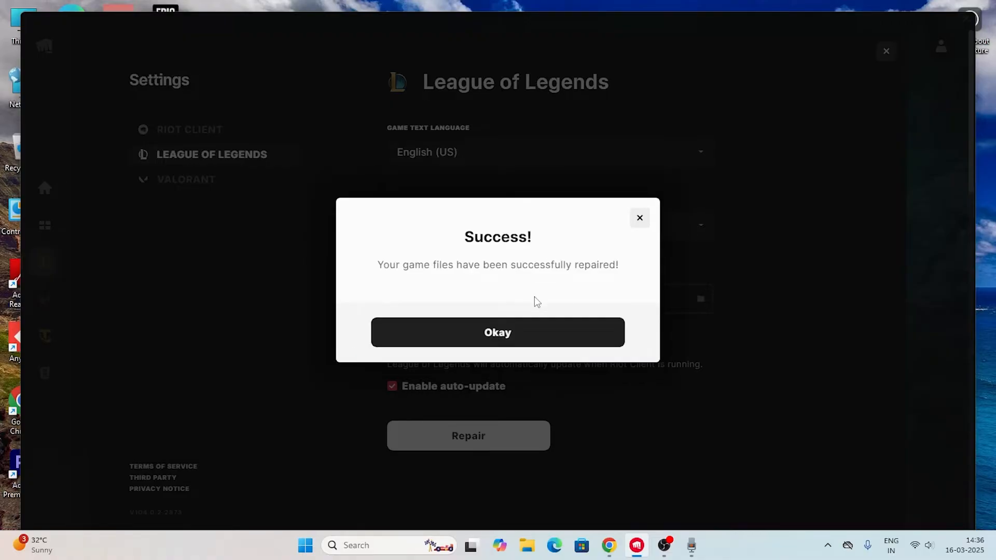
pyautogui.click(497, 332)
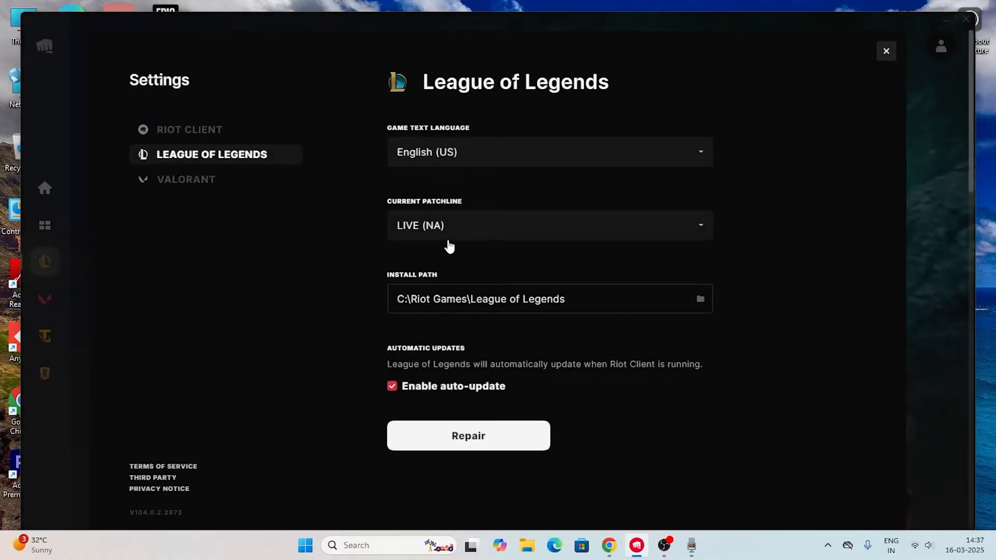
# Leave Settings for the game page and hide the Riot Client to show the desktop.
pyautogui.click(885, 51)
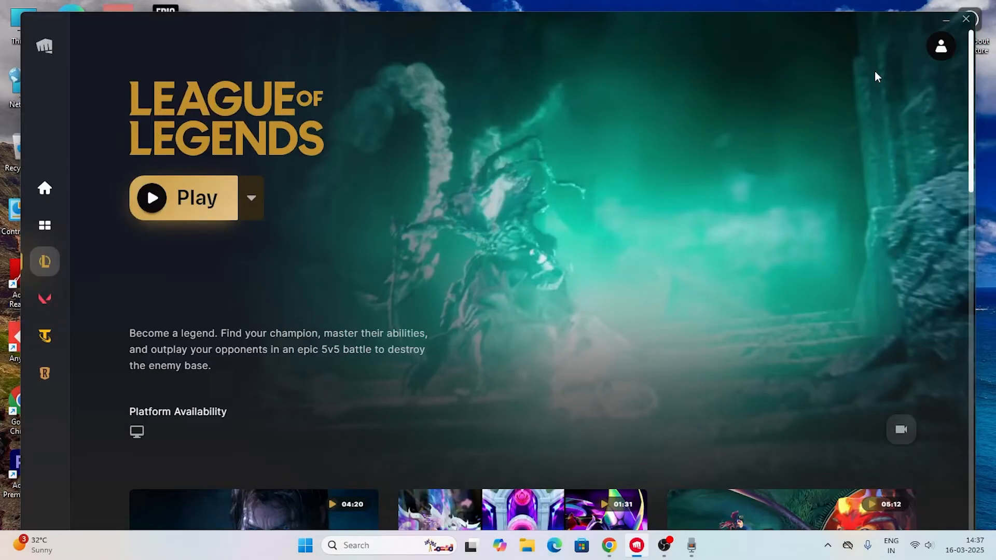
pyautogui.click(251, 198)
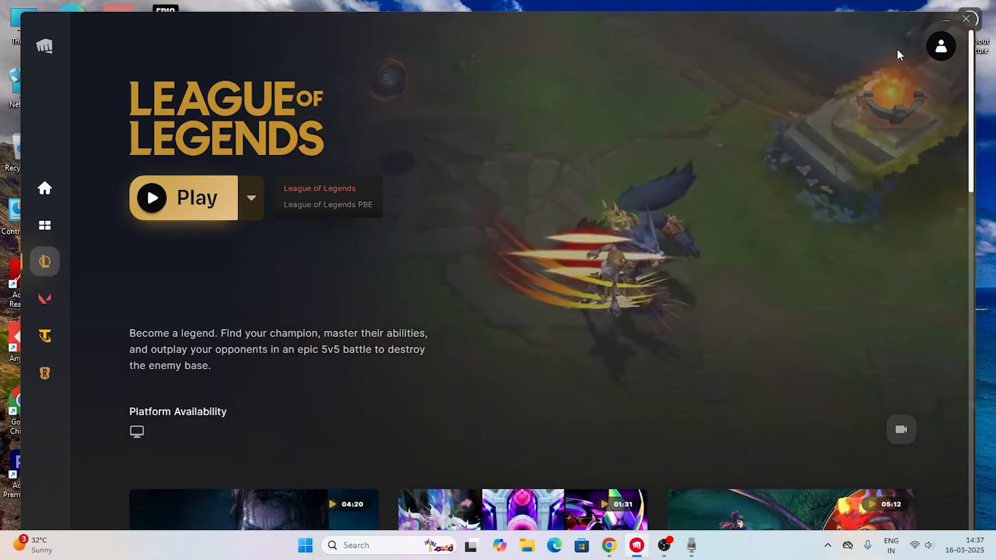
pyautogui.click(966, 20)
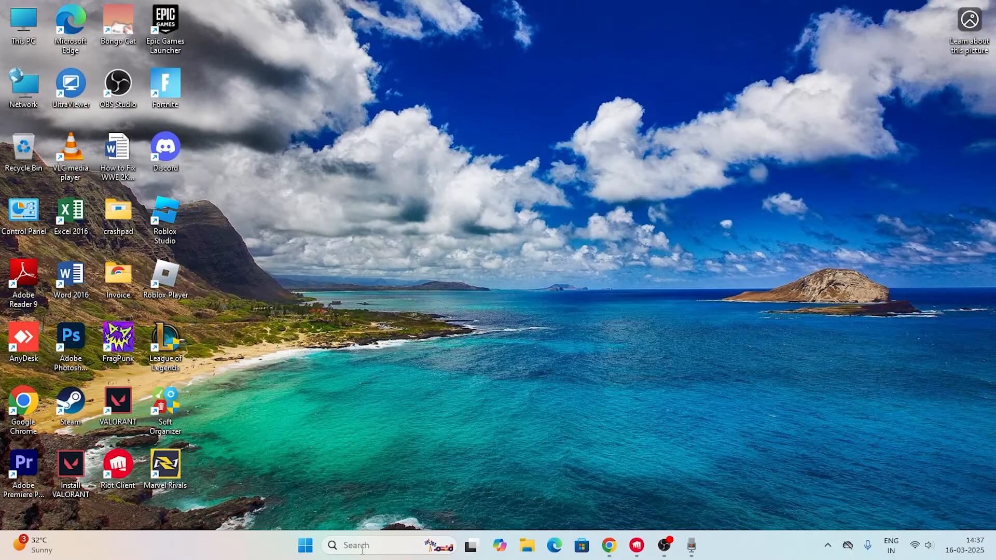
# In an administrator Command Prompt, release and renew the network adapters' addresses with ipconfig.
pyautogui.write('cm')
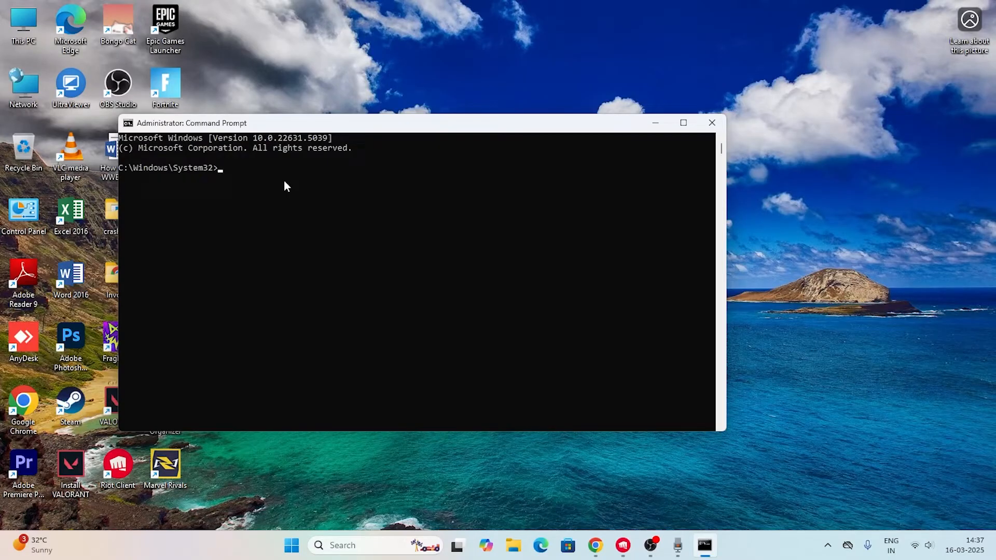
pyautogui.write('ipco')
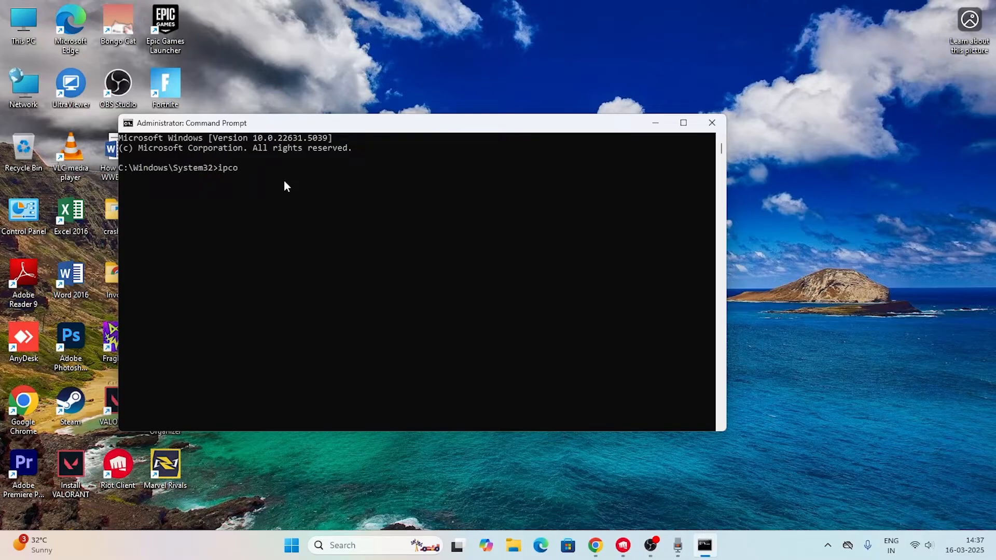
pyautogui.write('nfig')
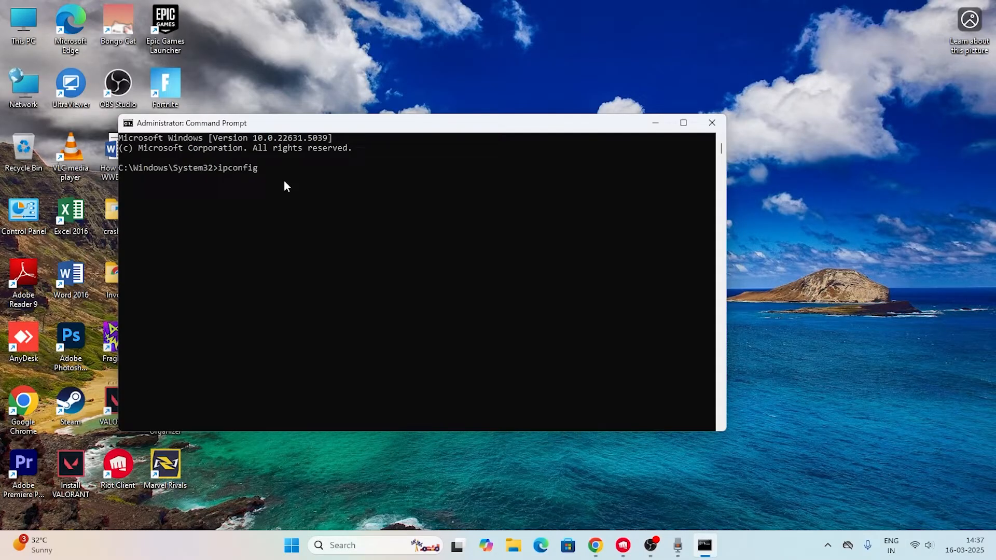
pyautogui.write('rel')
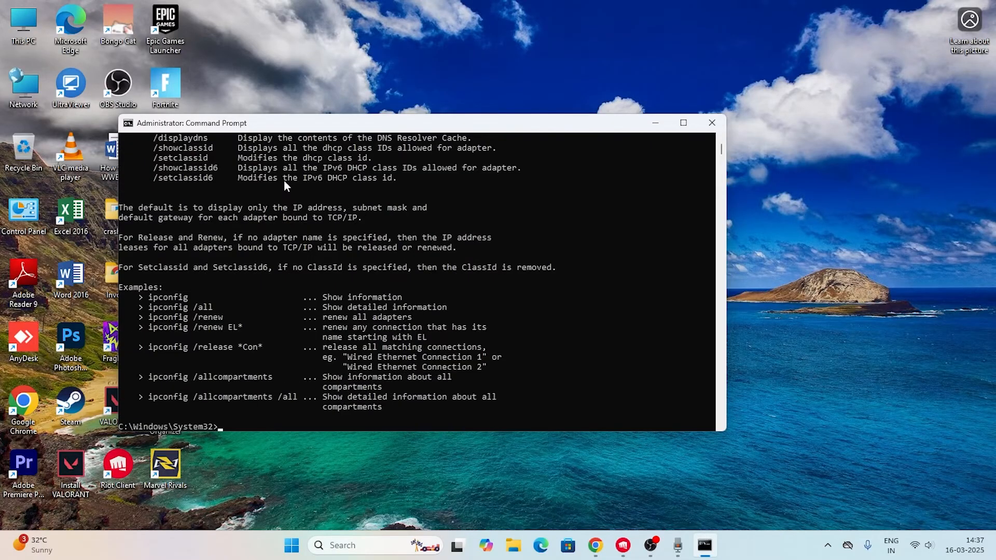
pyautogui.write('ipc')
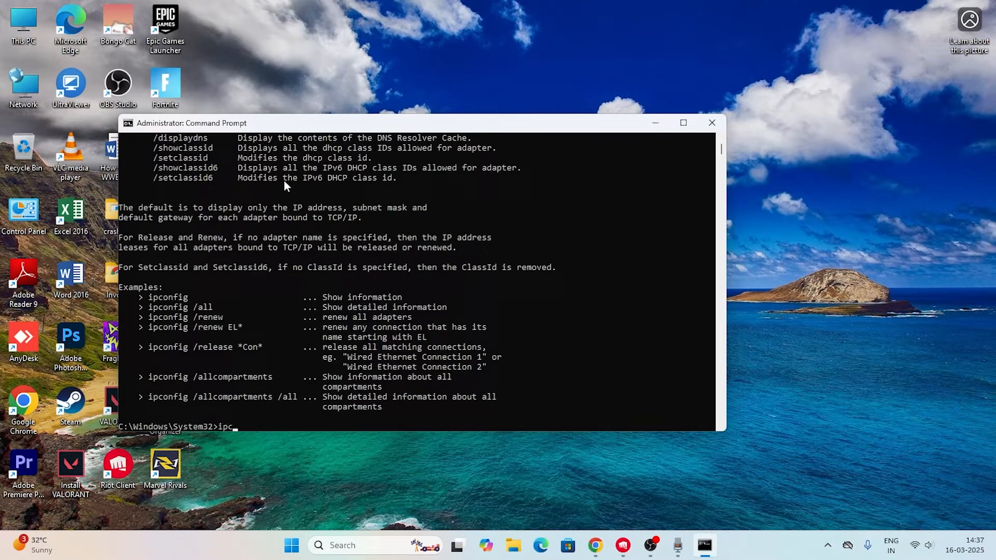
pyautogui.write('onfig')
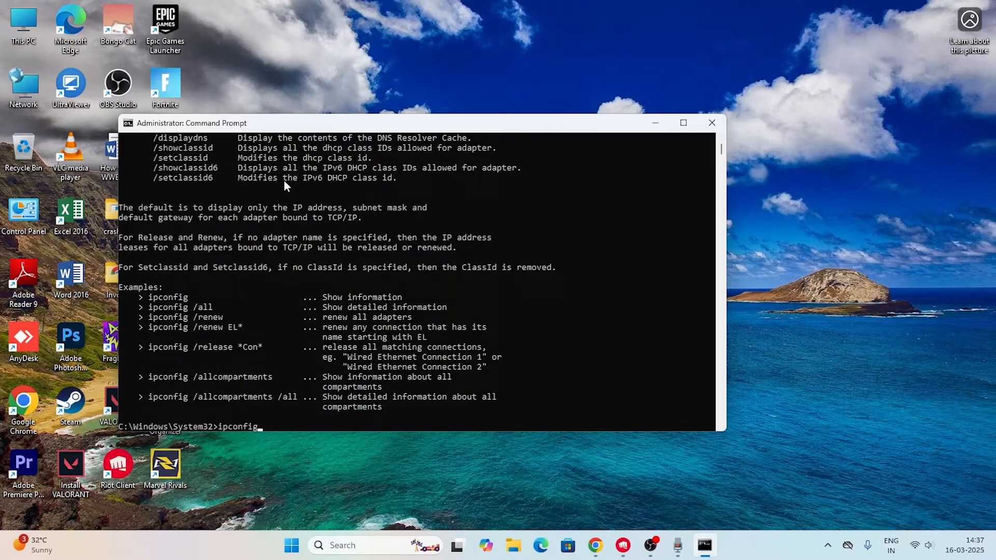
pyautogui.write('/ren')
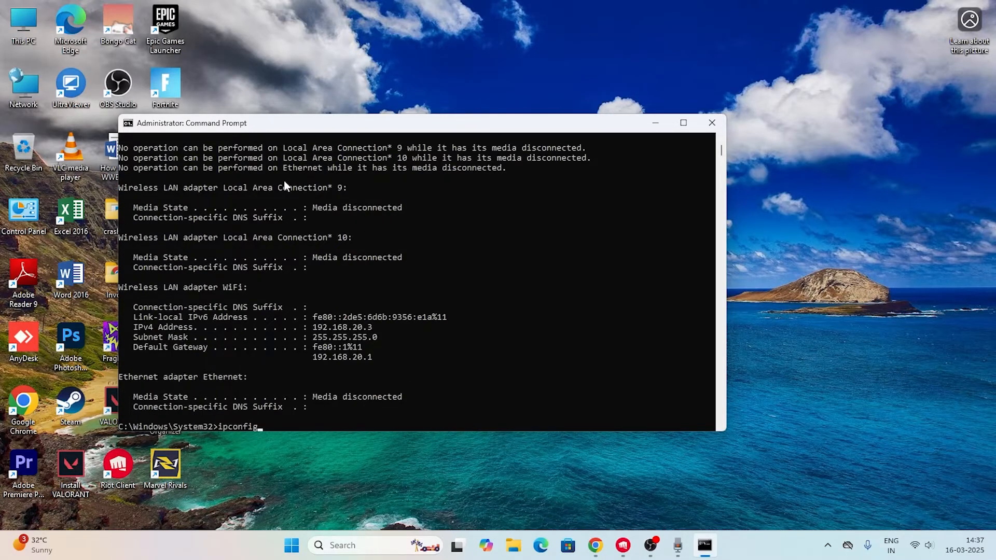
# Flush the DNS resolver cache with ipconfig /flushdns and close the command window.
pyautogui.write('/')
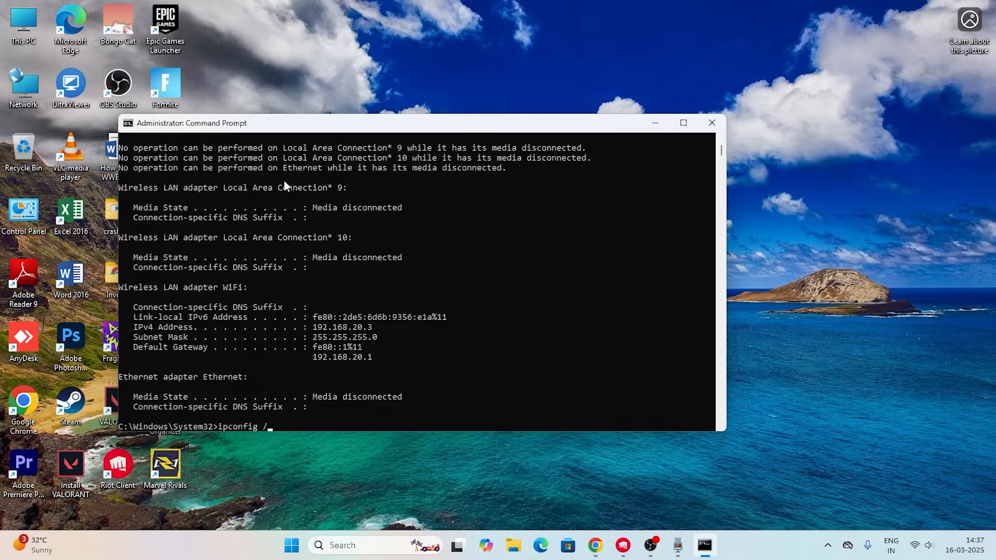
pyautogui.write('flush')
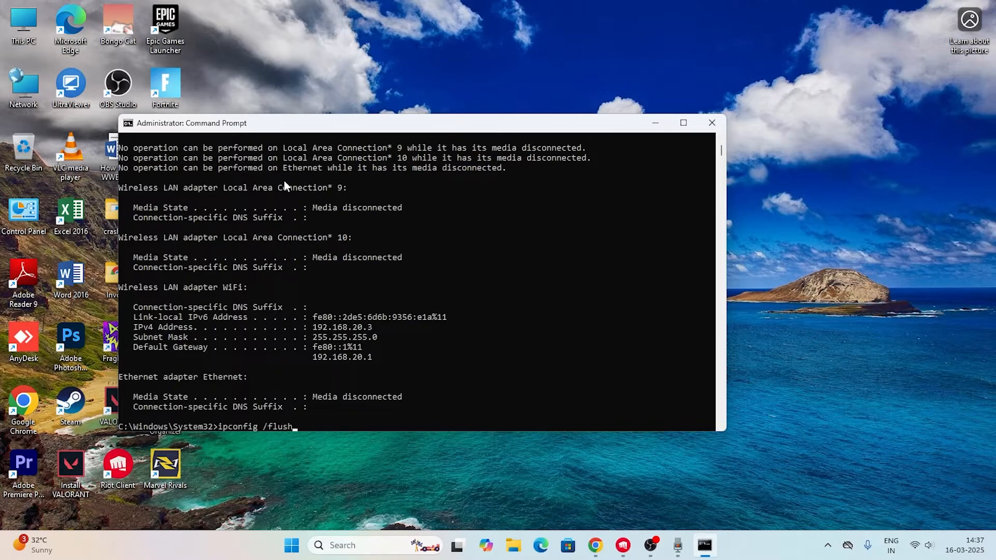
pyautogui.write('dns')
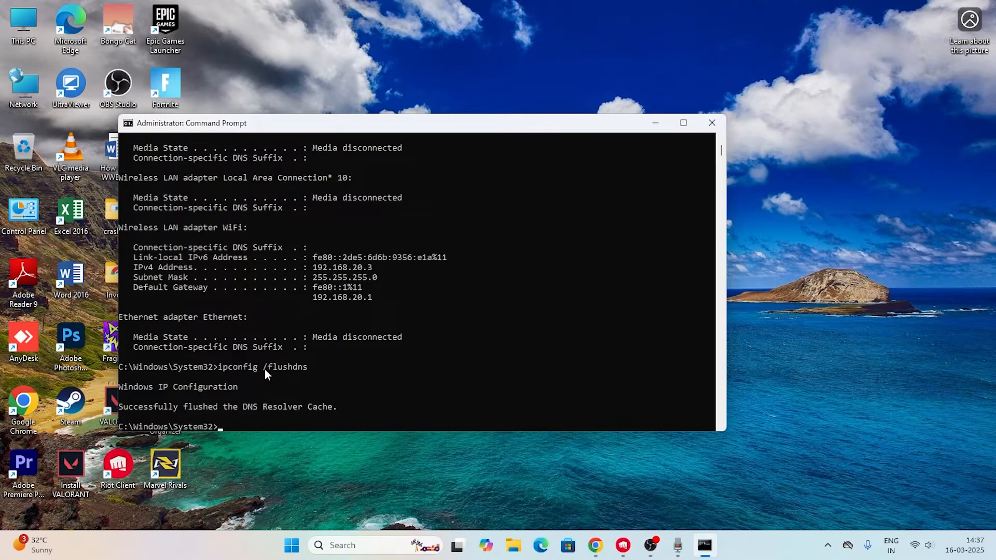
pyautogui.moveTo(287, 422)
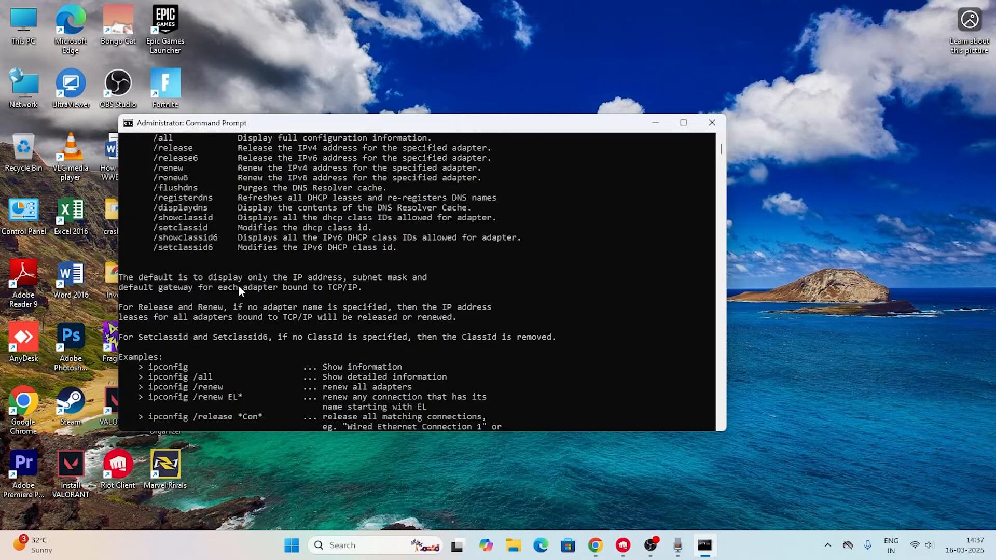
pyautogui.click(712, 122)
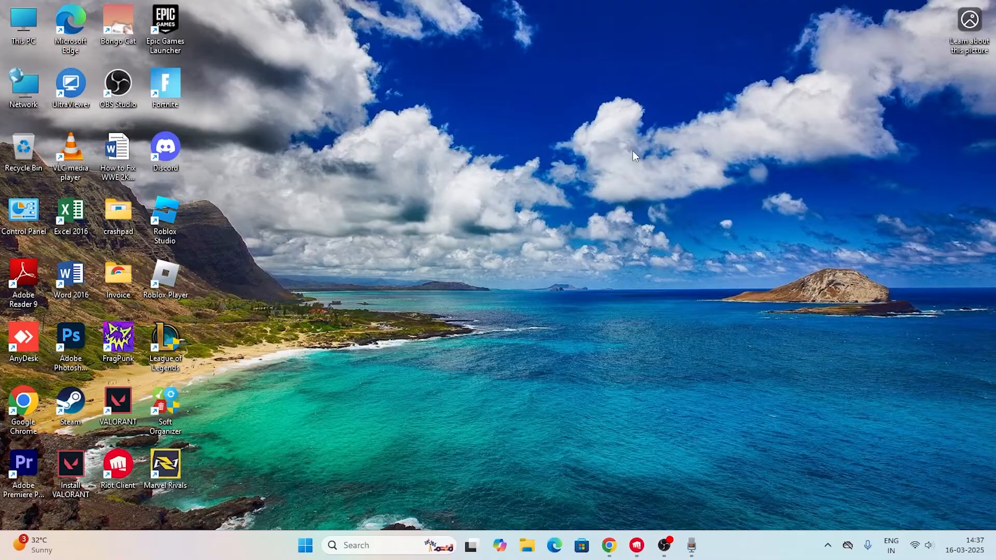
# Search for Control Panel and navigate through System and Security to Windows Defender Firewall.
pyautogui.click(374, 544)
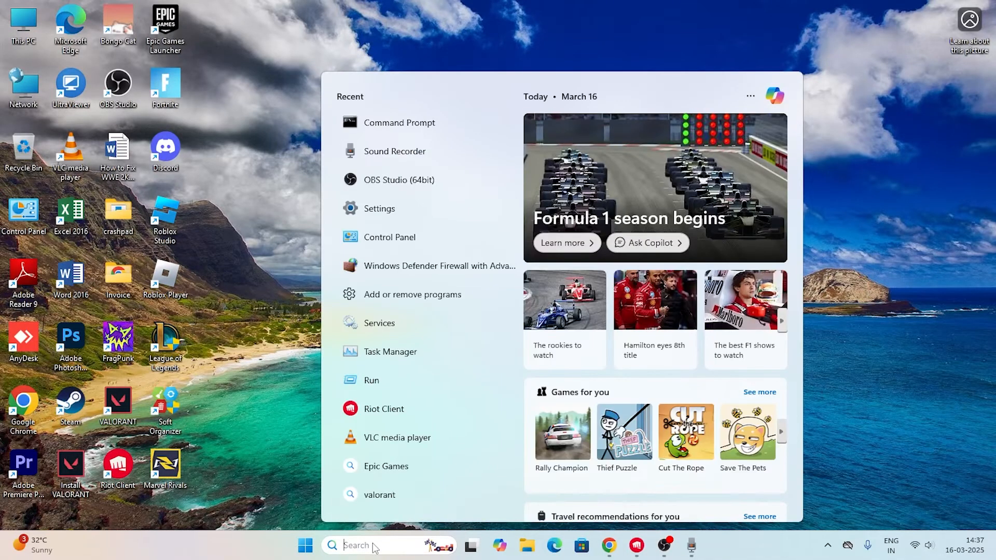
pyautogui.write('control Panel')
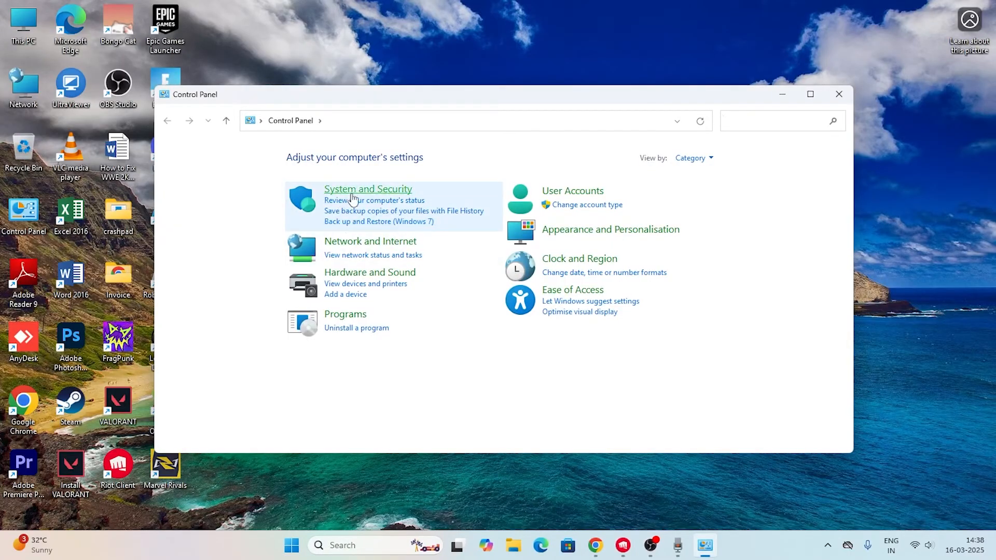
pyautogui.click(367, 189)
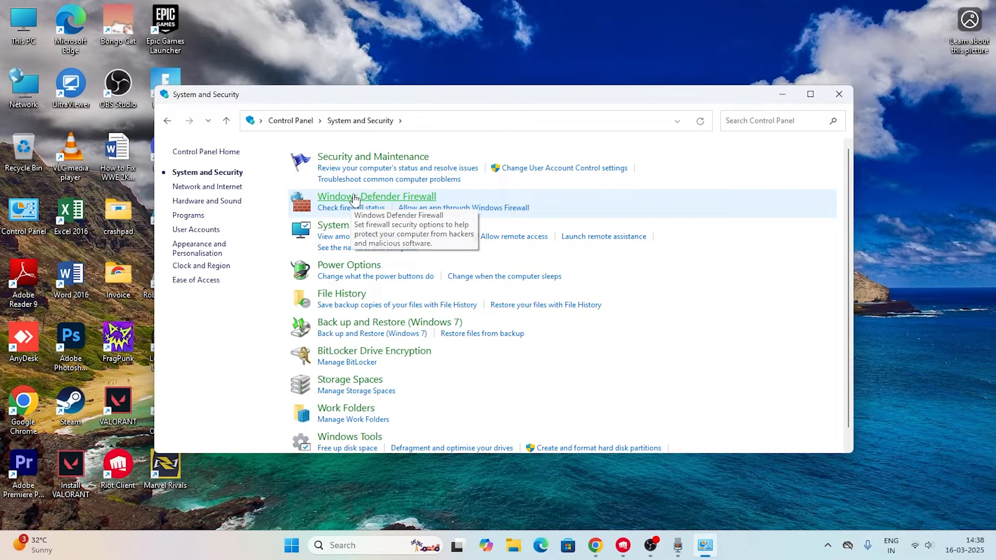
pyautogui.click(376, 196)
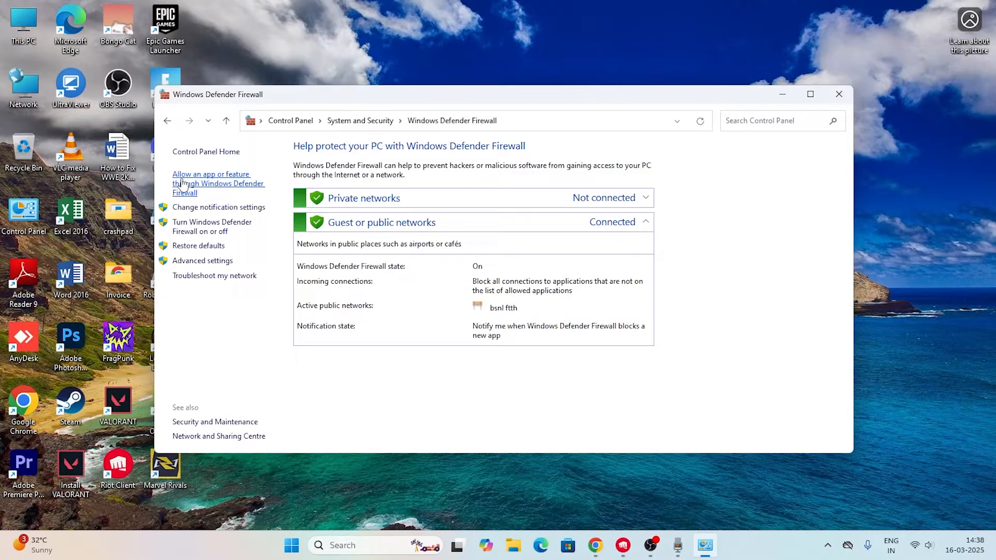
# From the allowed apps list, start adding another app and browse for its program file.
pyautogui.click(211, 182)
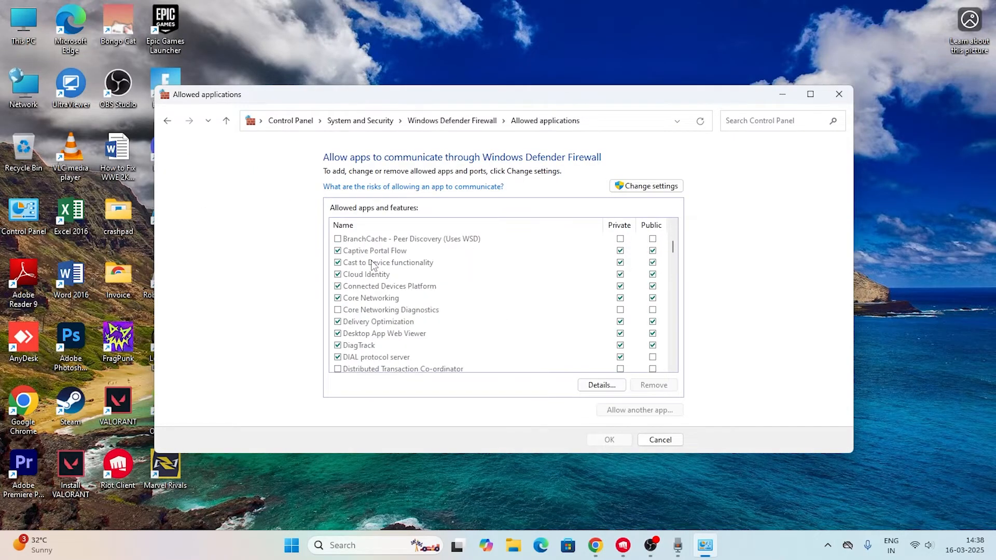
pyautogui.scroll(-3)
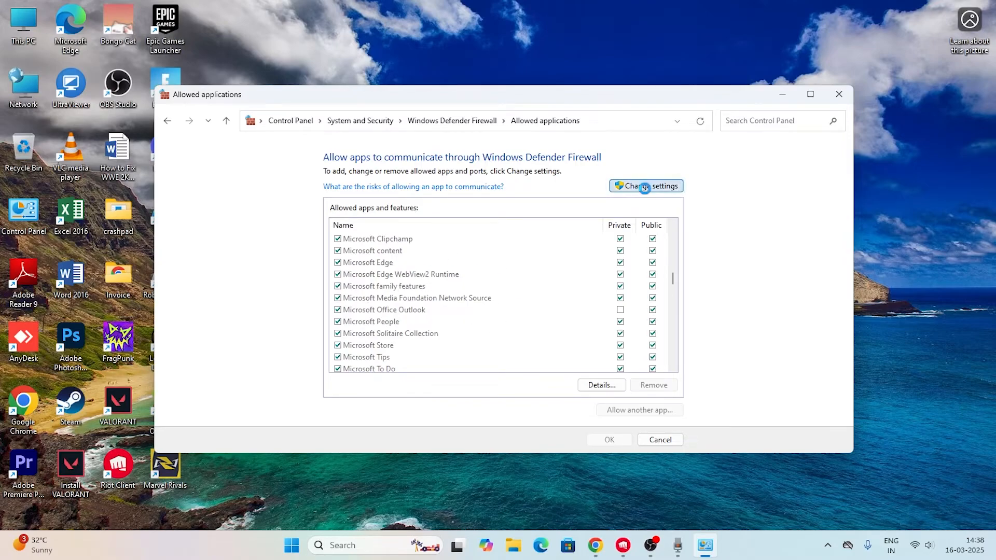
pyautogui.click(639, 410)
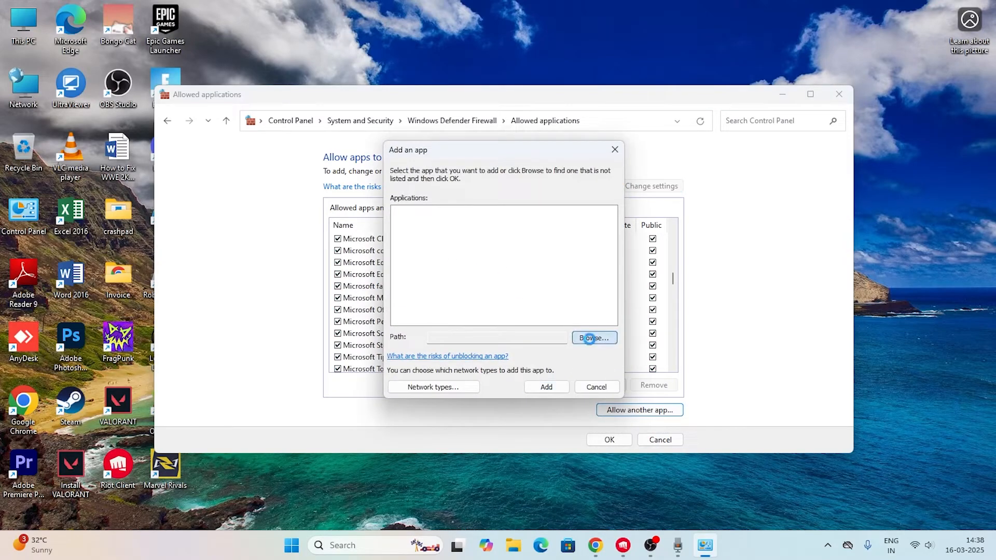
pyautogui.click(594, 337)
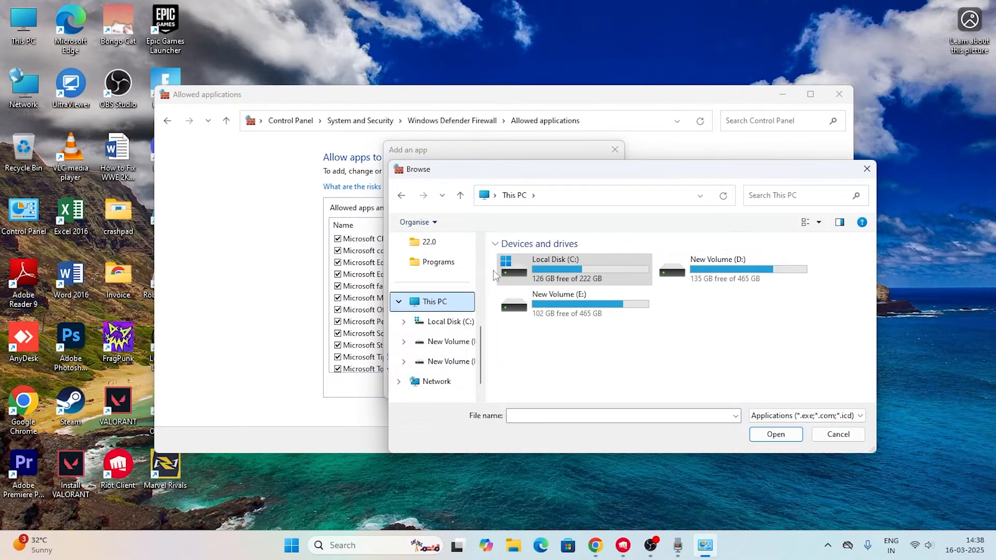
# Select RiotClientServices in C:\Riot Games\Riot Client and accept the already-an-exception notice.
pyautogui.doubleClick(554, 259)
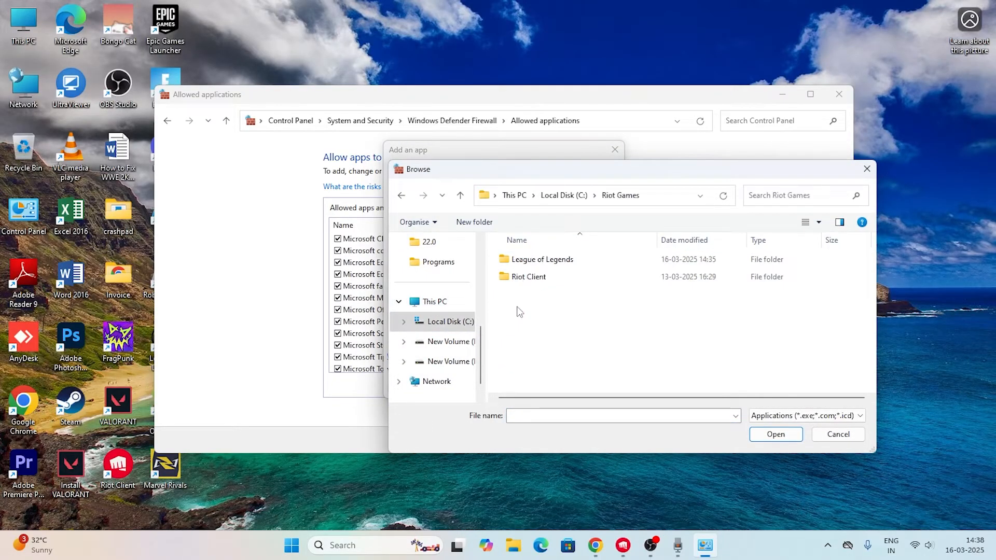
pyautogui.doubleClick(529, 276)
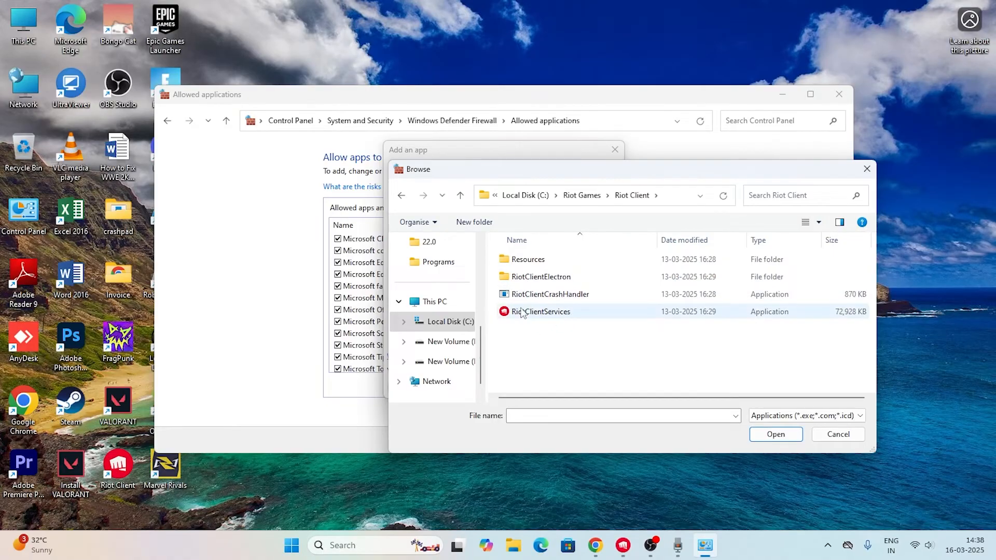
pyautogui.click(541, 311)
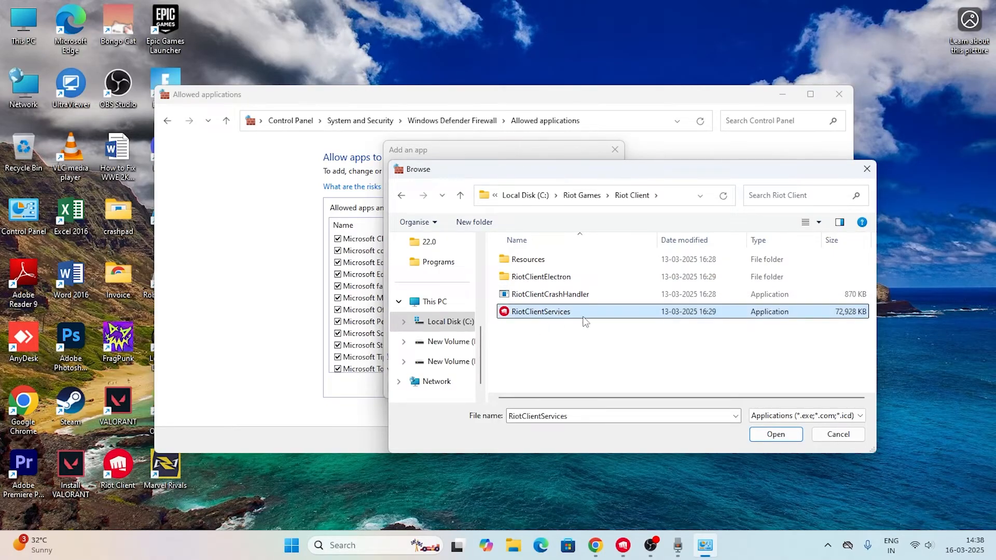
pyautogui.click(775, 433)
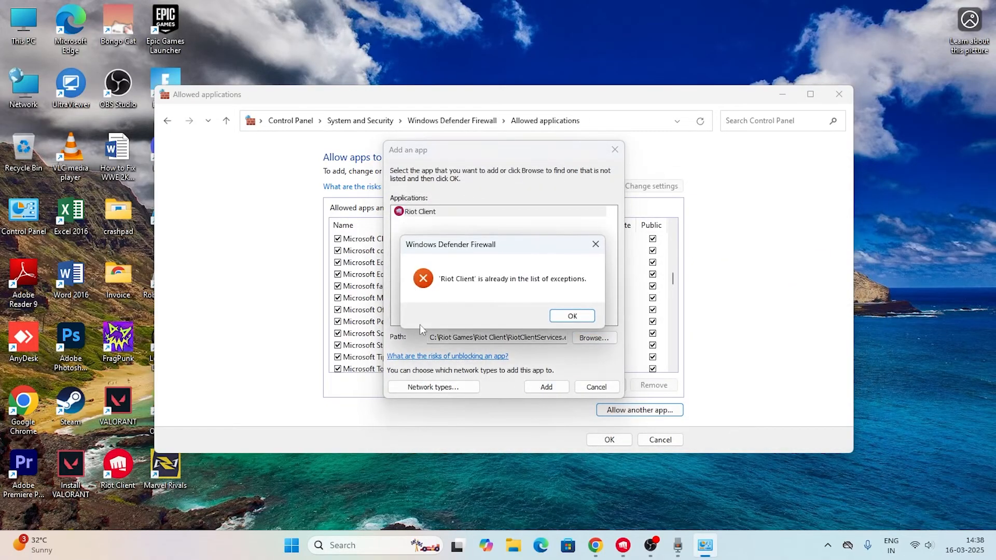
pyautogui.click(570, 316)
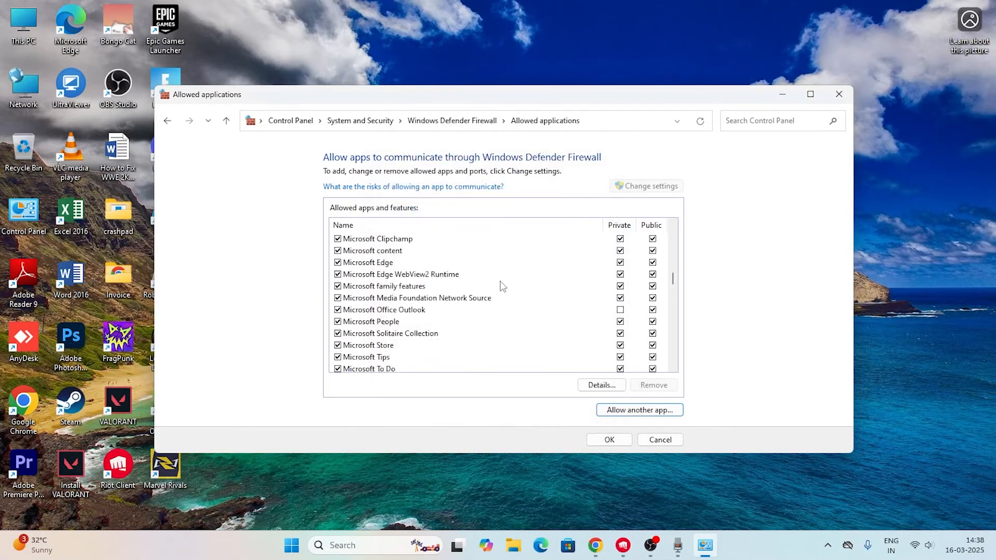
# Tick the Private checkbox for the Riot Client entry and close the Allowed applications window.
pyautogui.scroll(-3)
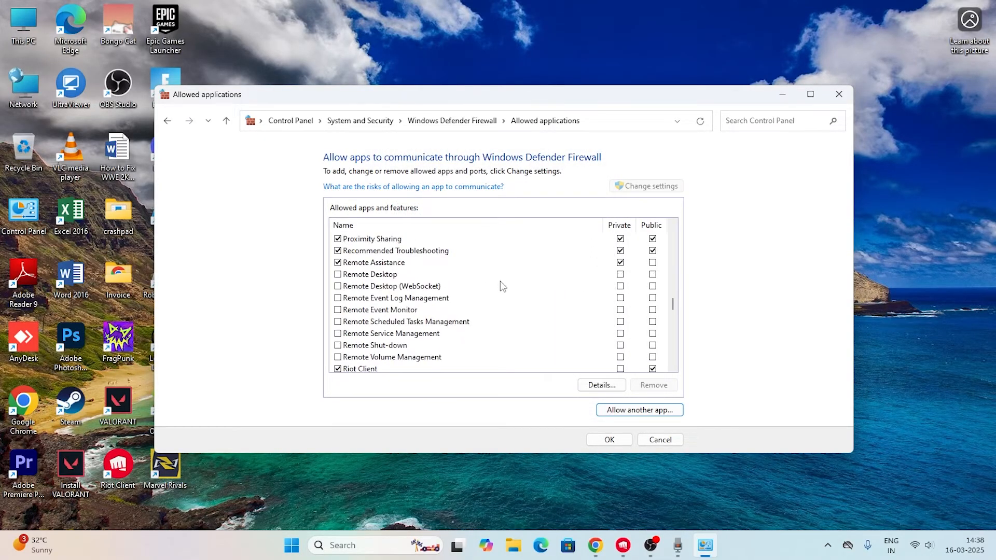
pyautogui.scroll(-3)
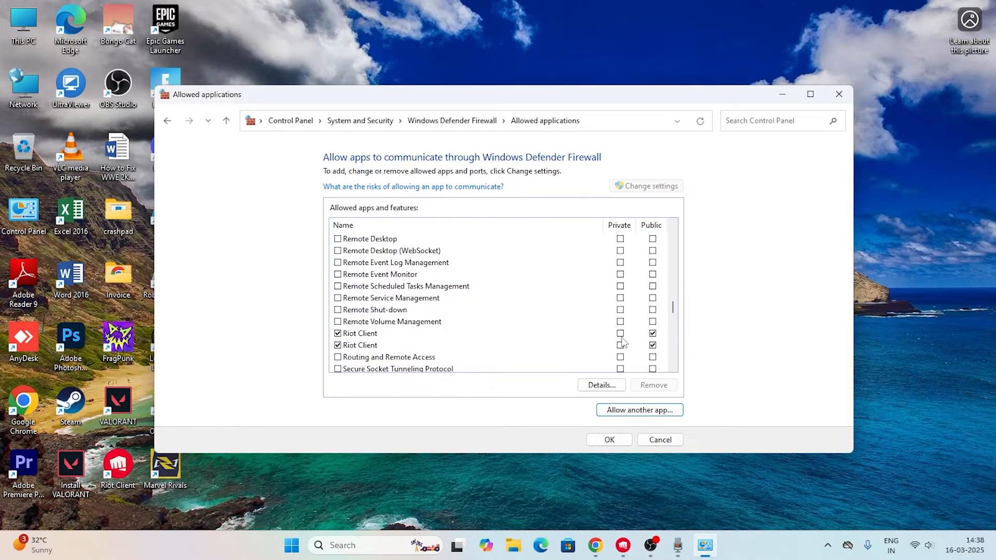
pyautogui.click(360, 344)
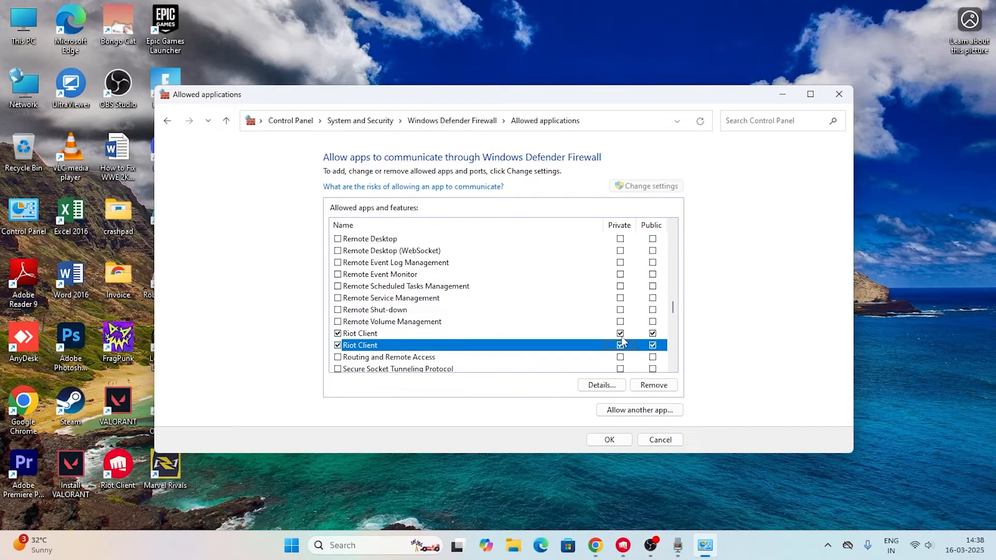
pyautogui.moveTo(658, 231)
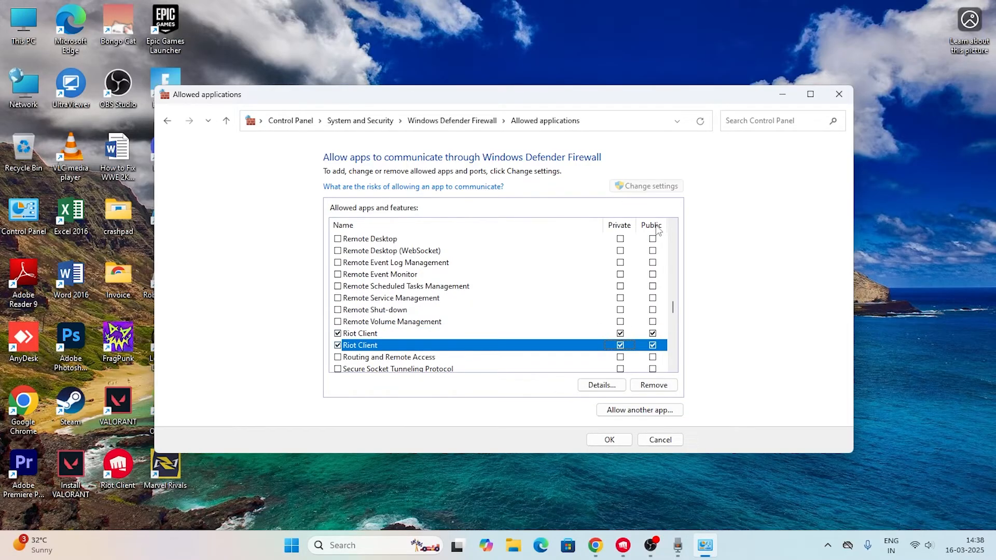
pyautogui.moveTo(839, 95)
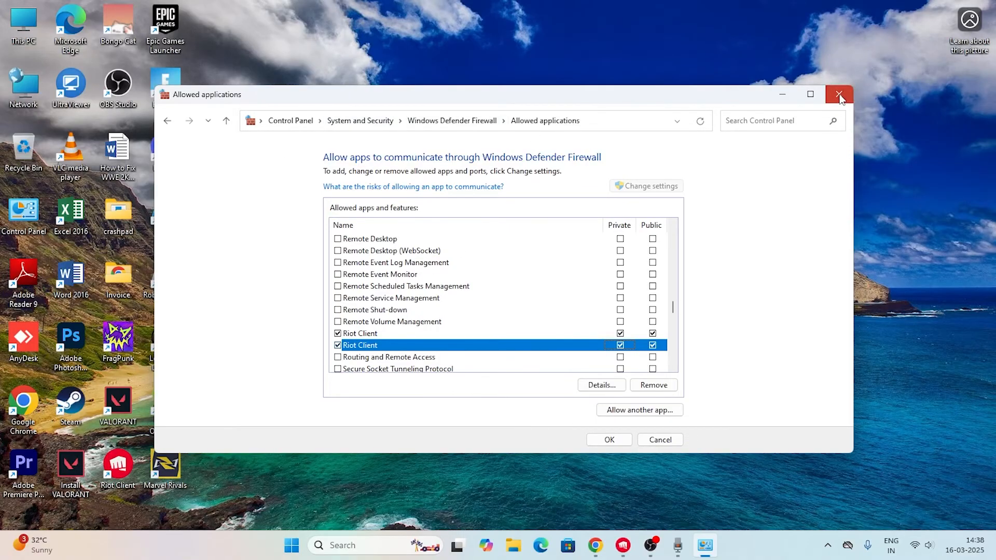
pyautogui.click(840, 94)
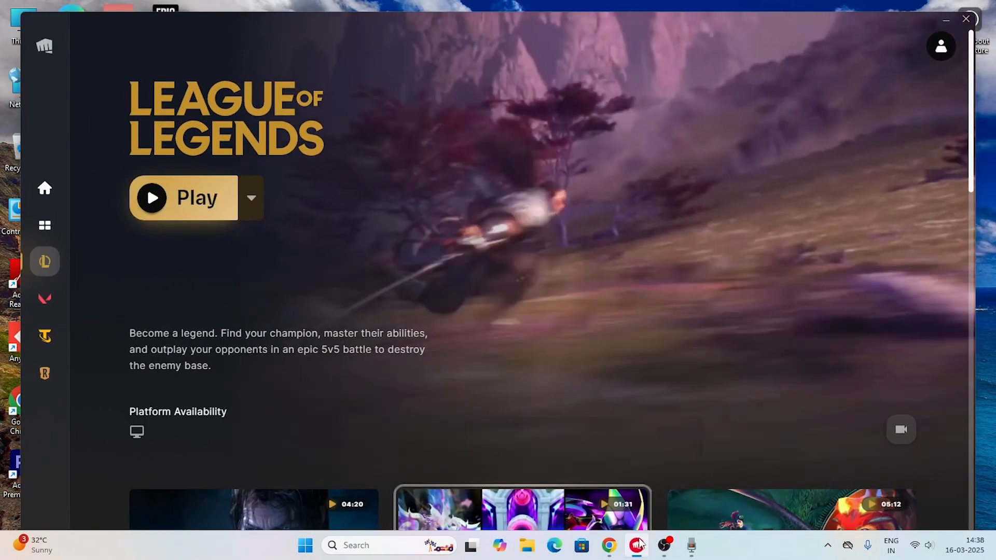